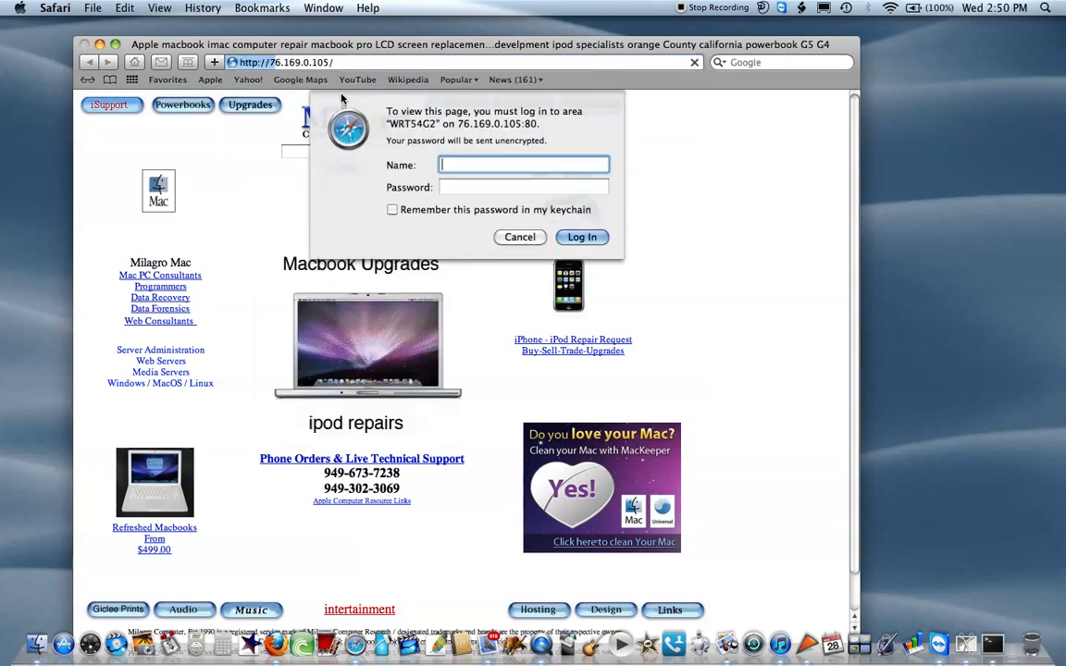
Step: Log in to the router with name 'admin' and its password
{"action": "type", "text": "admin"}
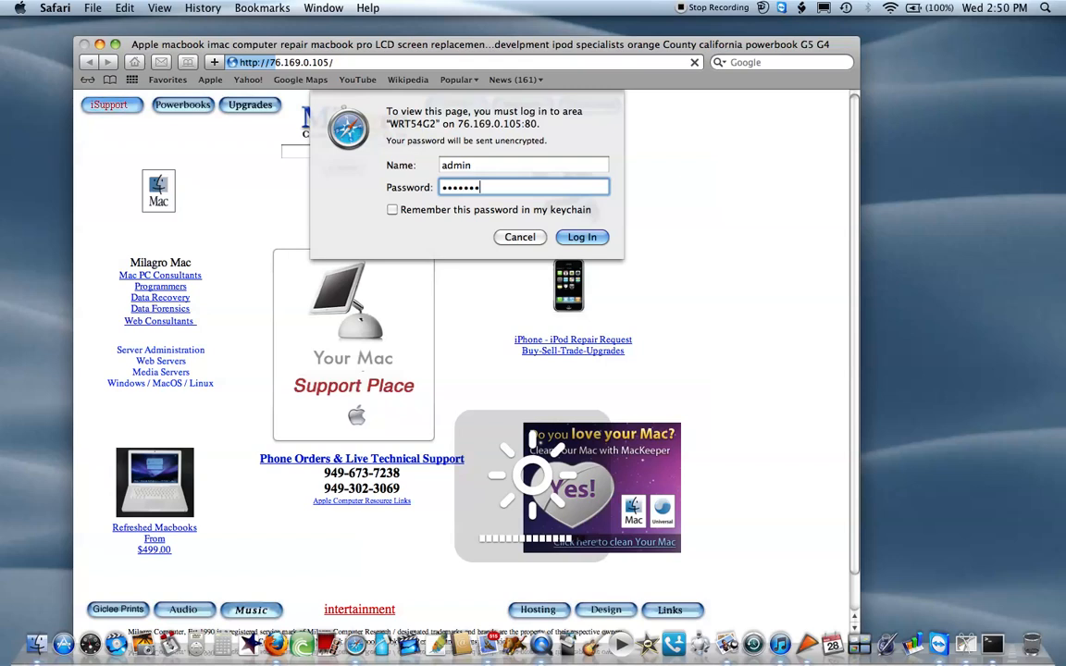
{"action": "type", "text": "•"}
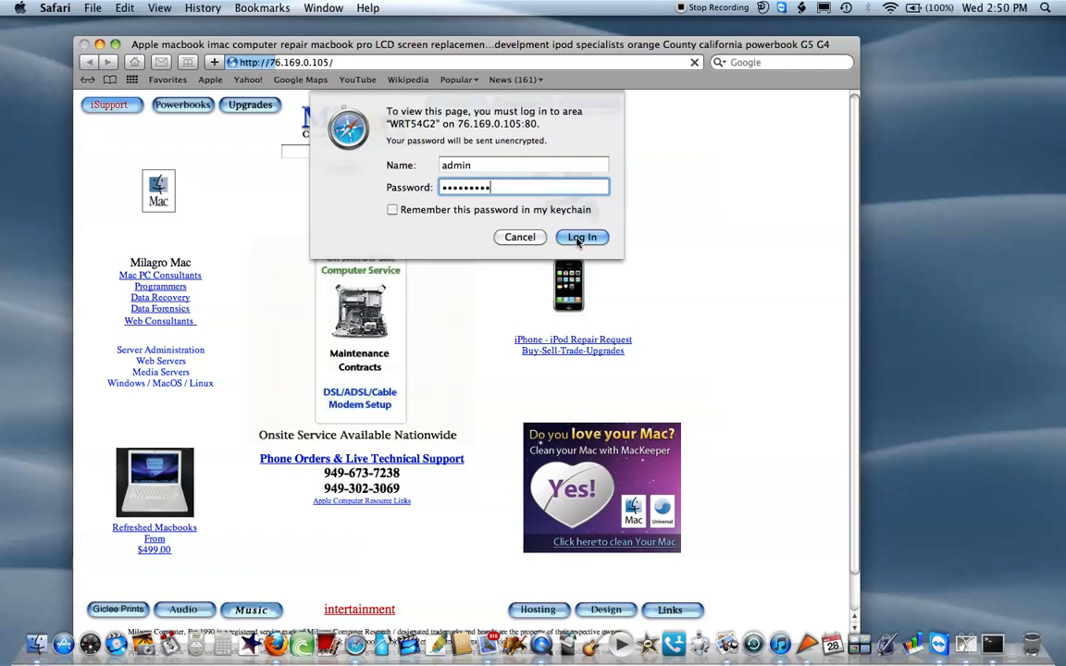
{"action": "left_click", "coordinate": [581, 237]}
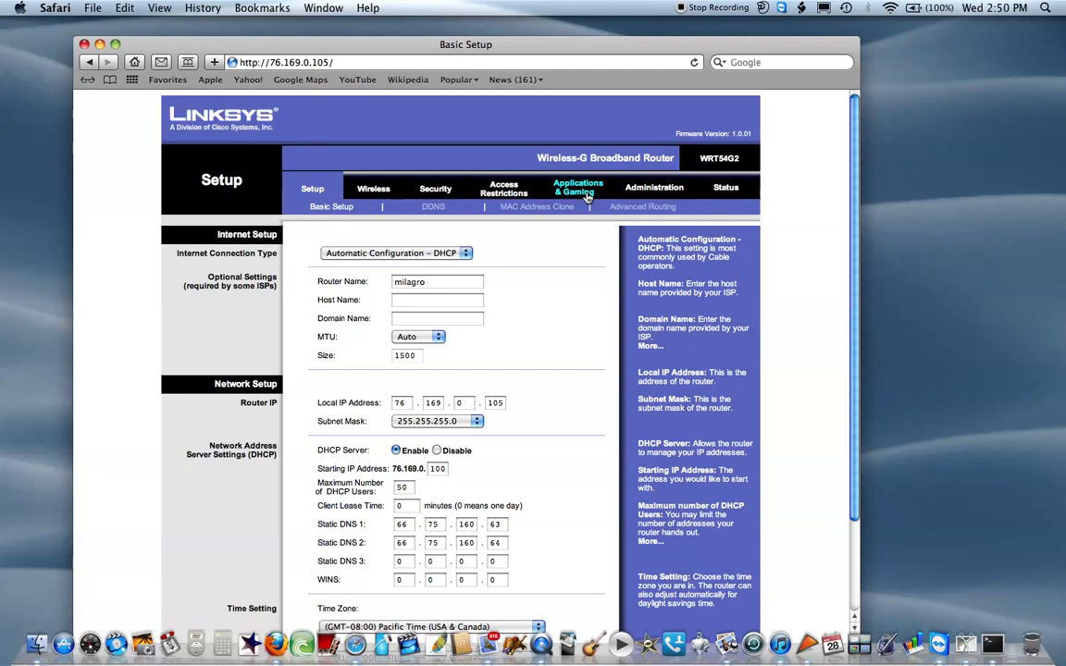
{"action": "mouse_move", "coordinate": [725, 187]}
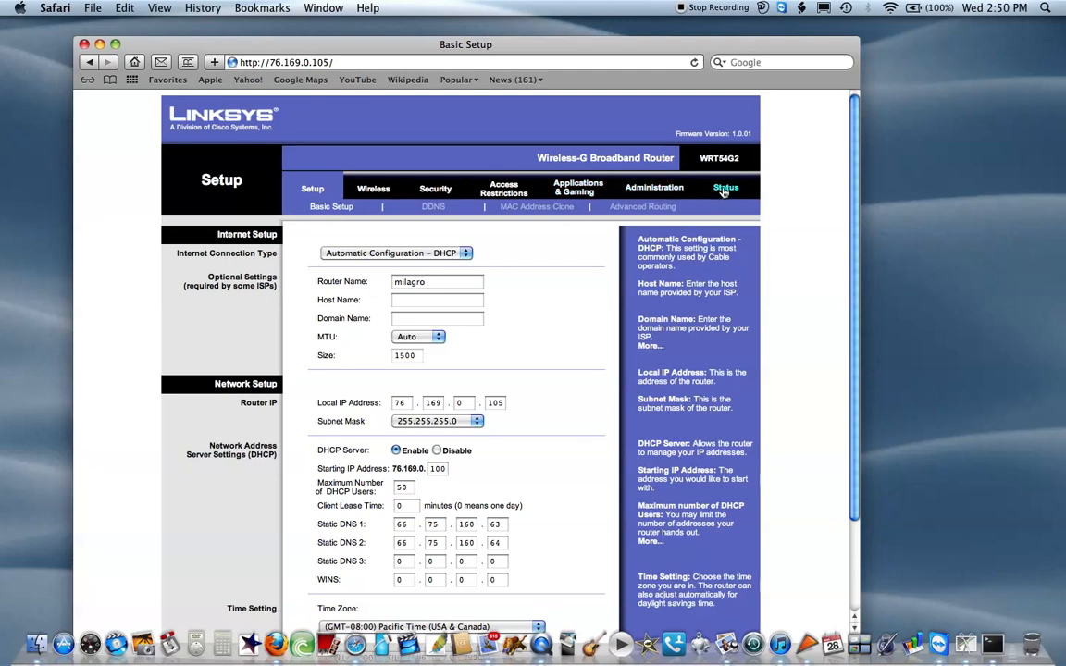
Step: Show the router's Status page with firmware, router name and internet DHCP details
{"action": "left_click", "coordinate": [725, 187]}
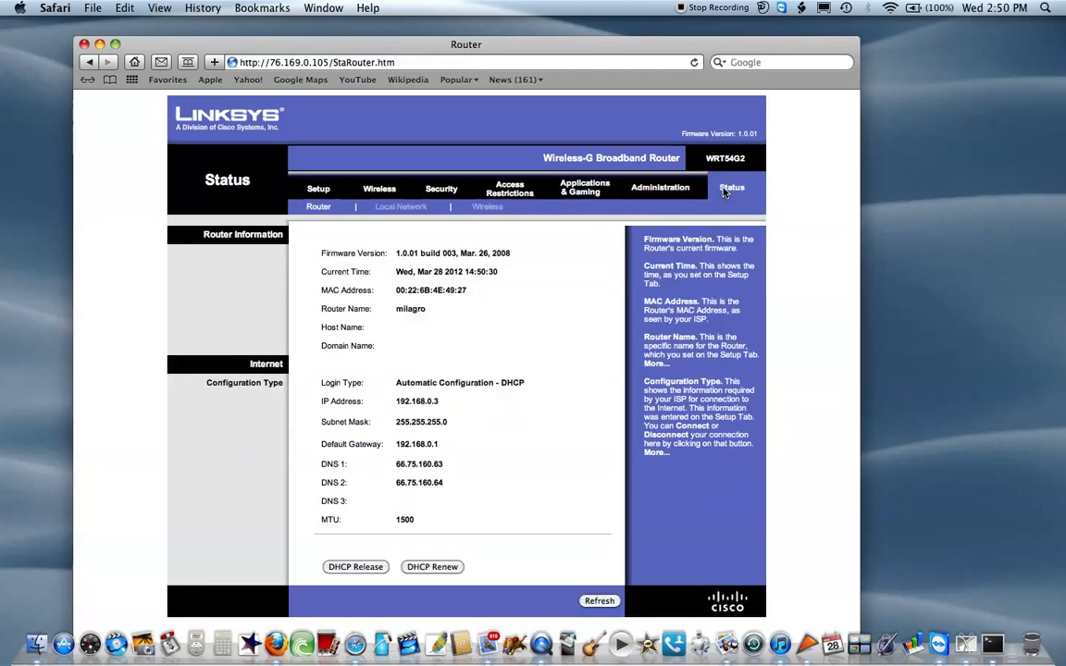
Step: Show the Local Network status and its DHCP Active IP Table of connected clients
{"action": "left_click", "coordinate": [400, 207]}
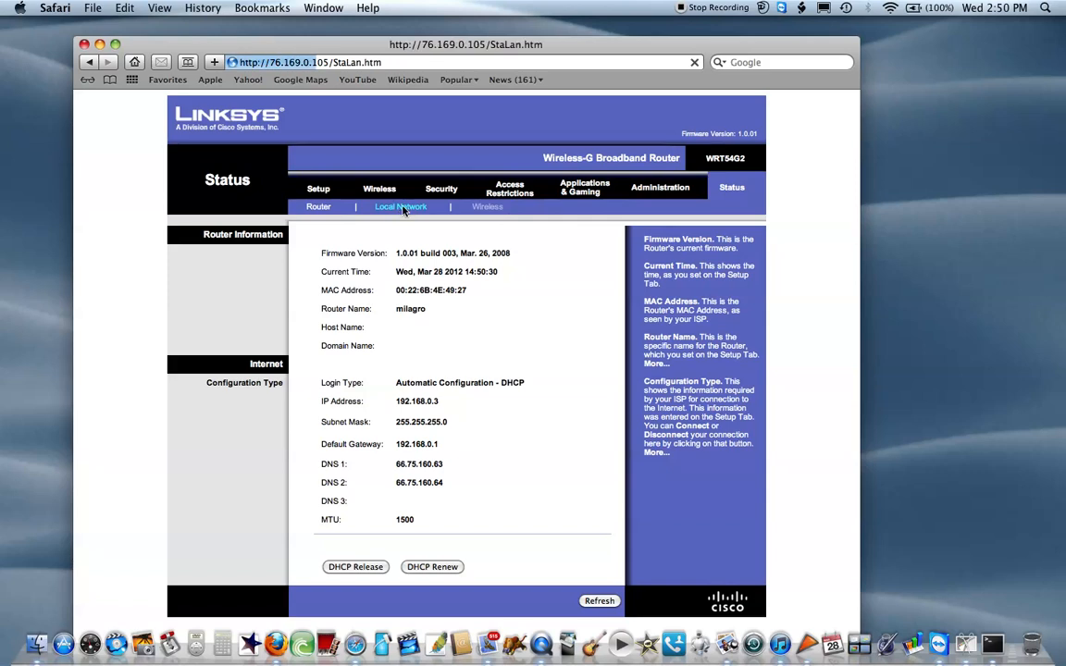
{"action": "left_click", "coordinate": [400, 207]}
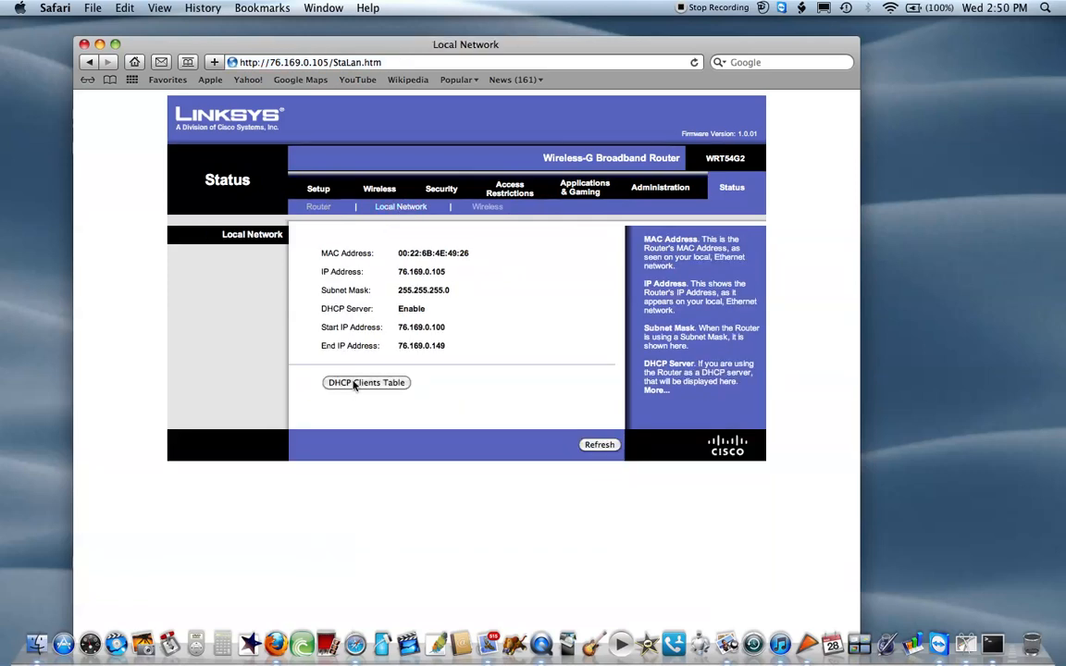
{"action": "left_click", "coordinate": [367, 381]}
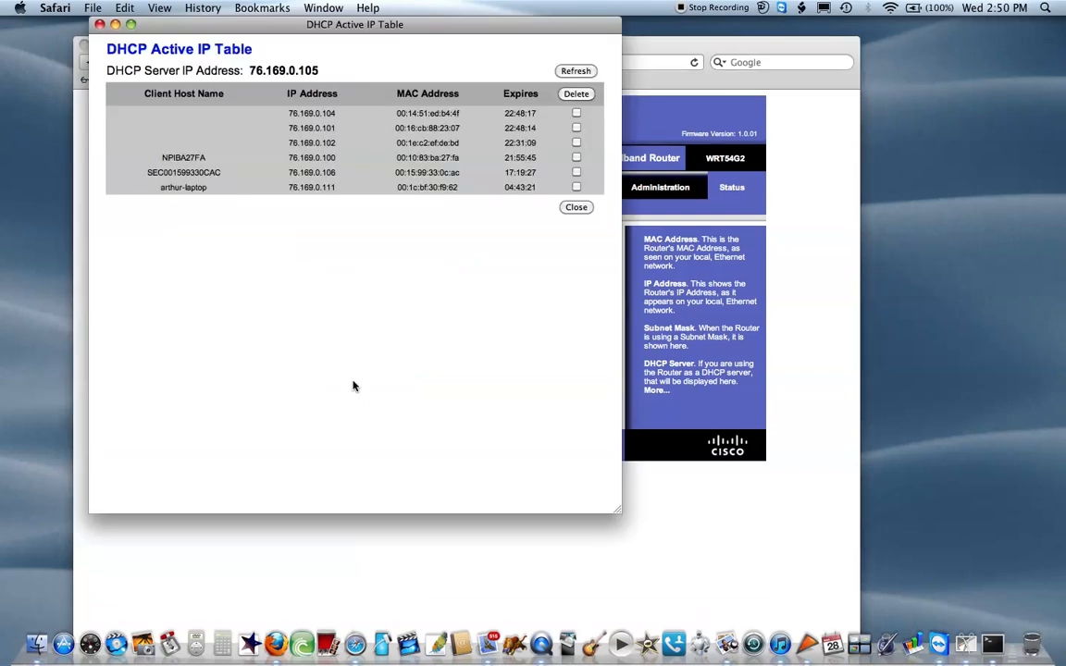
{"action": "mouse_move", "coordinate": [305, 189]}
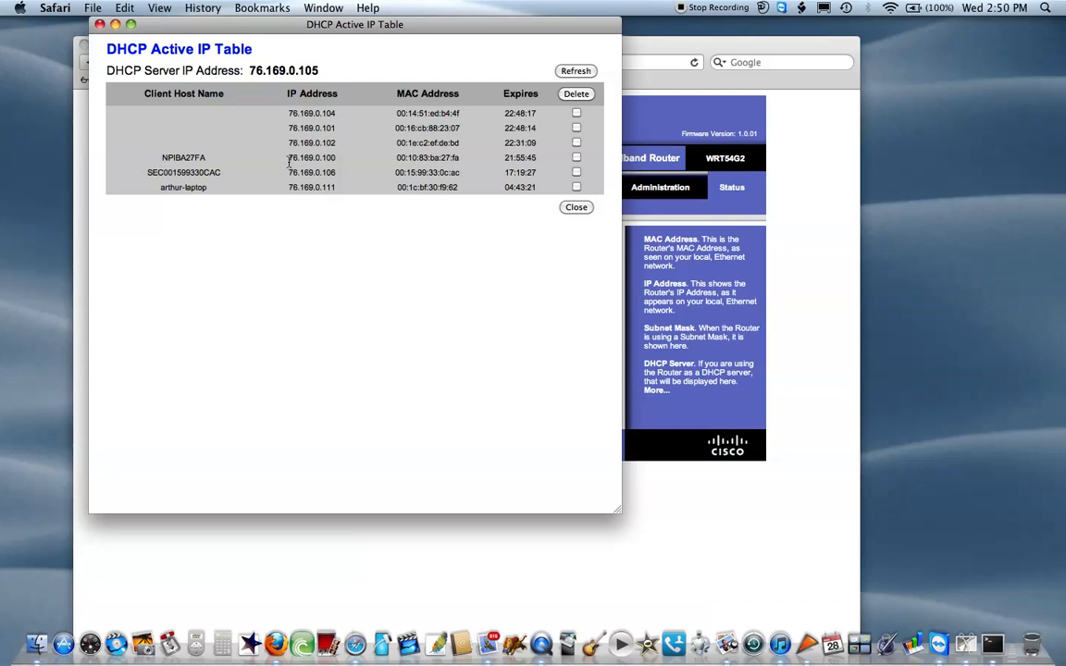
Step: Select the HP printer's IP 76.169.0.100 in the NPIBA27FA row
{"action": "double_click", "coordinate": [311, 158]}
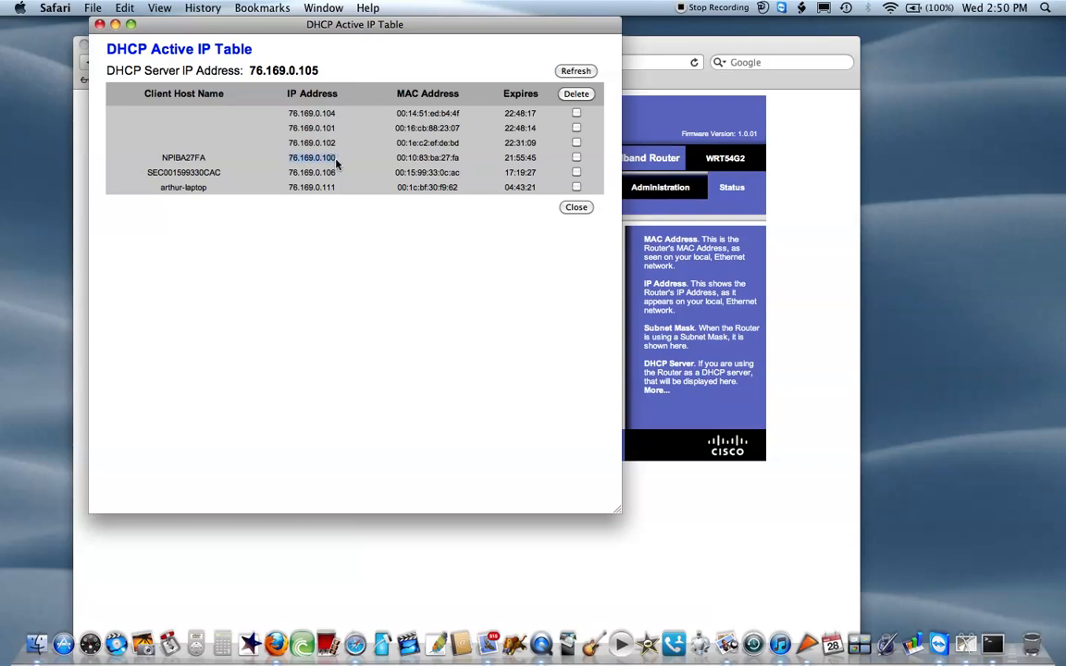
{"action": "mouse_move", "coordinate": [307, 170]}
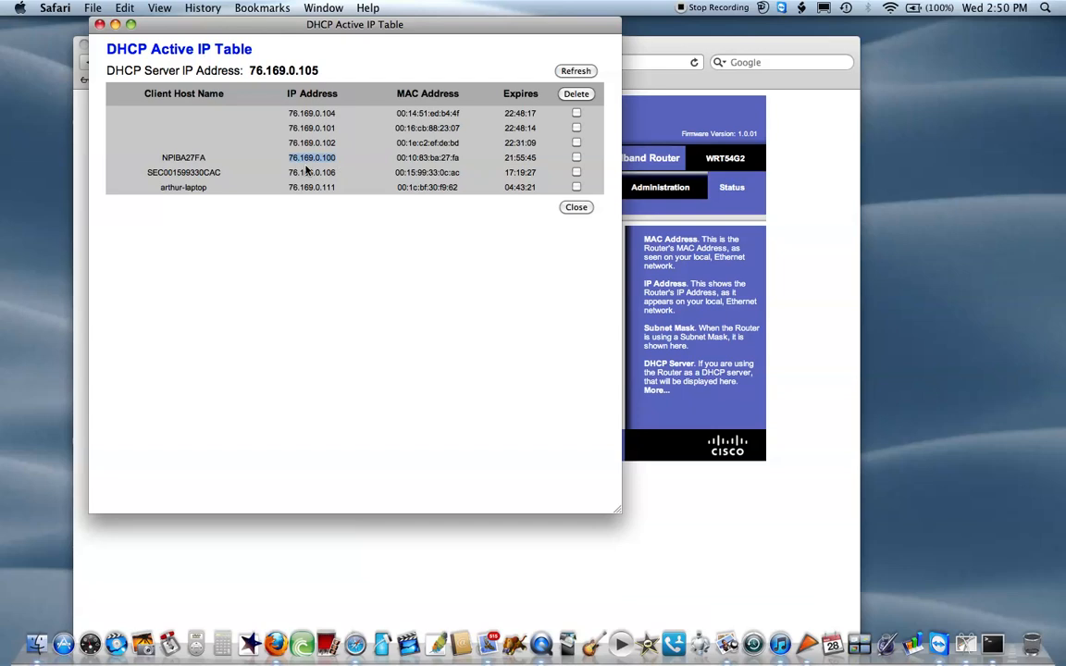
{"action": "mouse_move", "coordinate": [338, 167]}
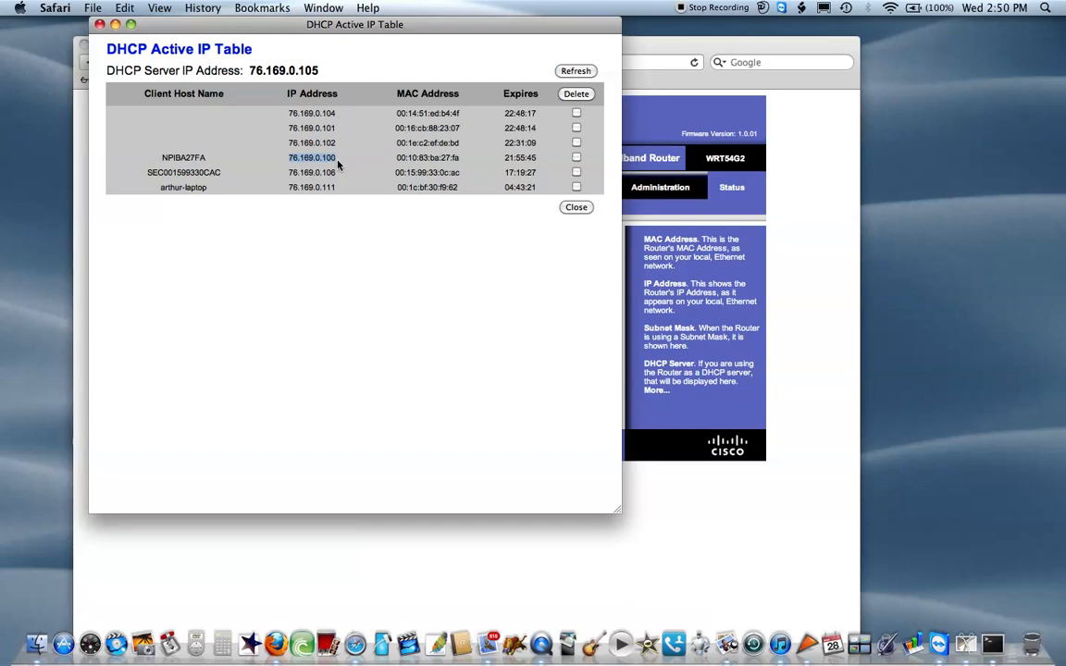
{"action": "mouse_move", "coordinate": [370, 165]}
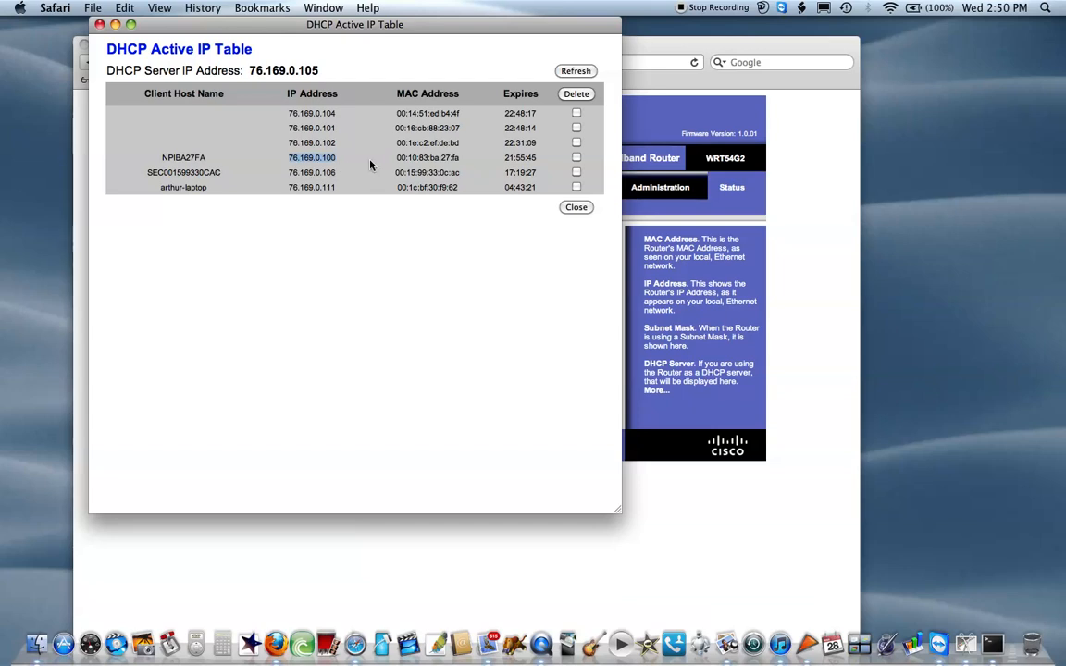